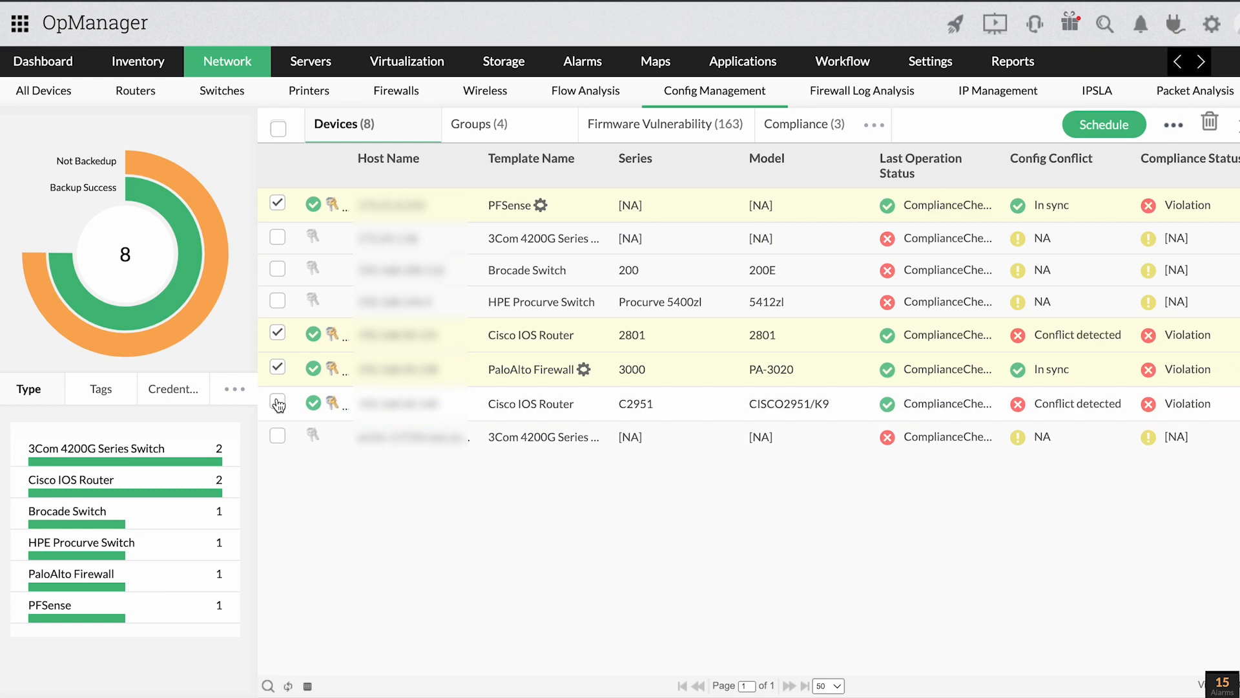
Add the second Cisco IOS Router and submit Enable Change Detection for the selected devices.
click(277, 403)
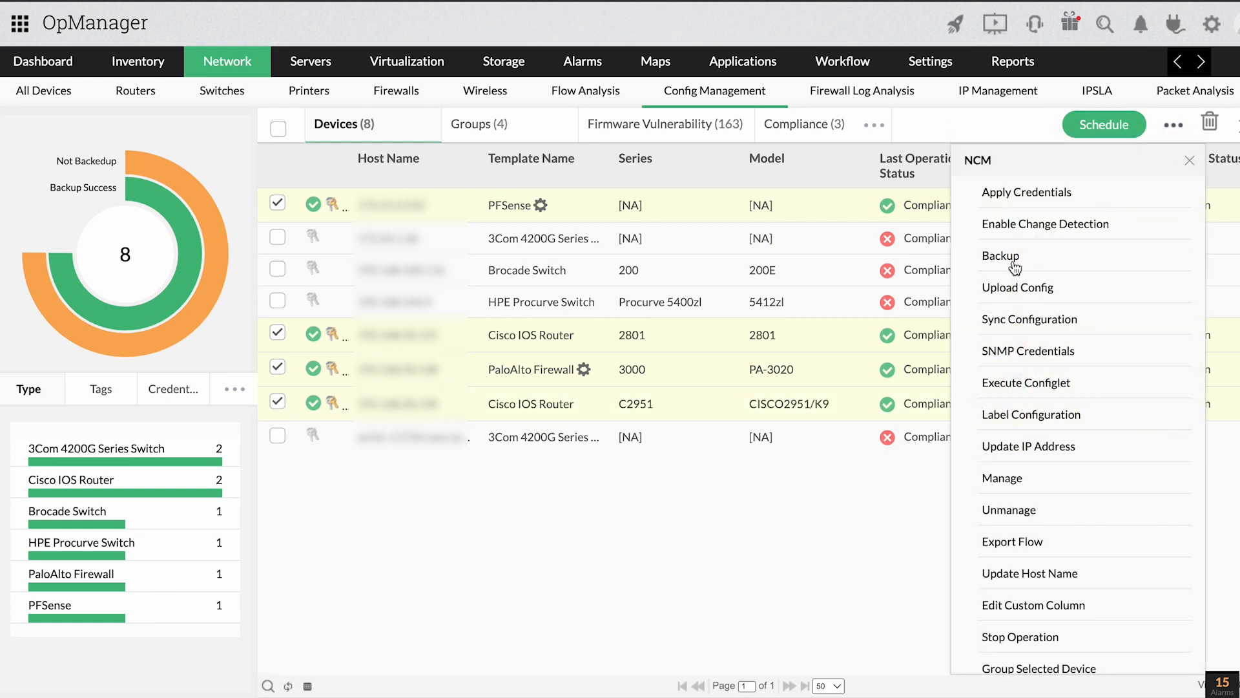
click(1001, 255)
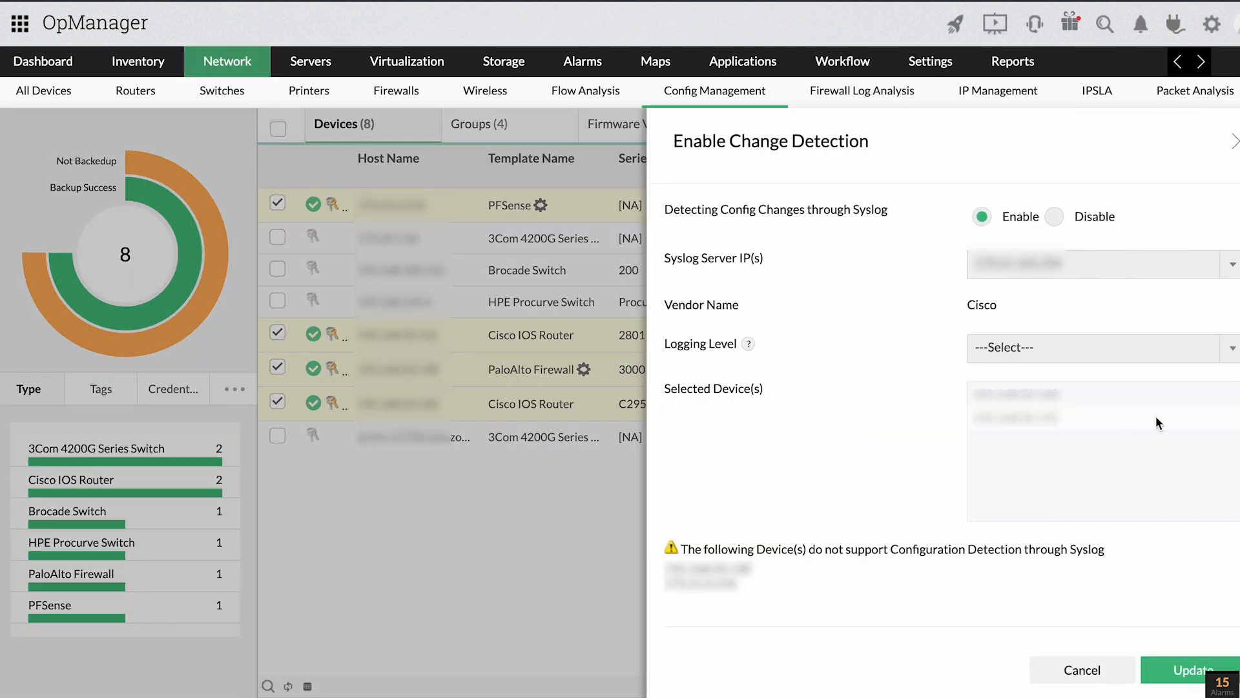
scroll(down, 3)
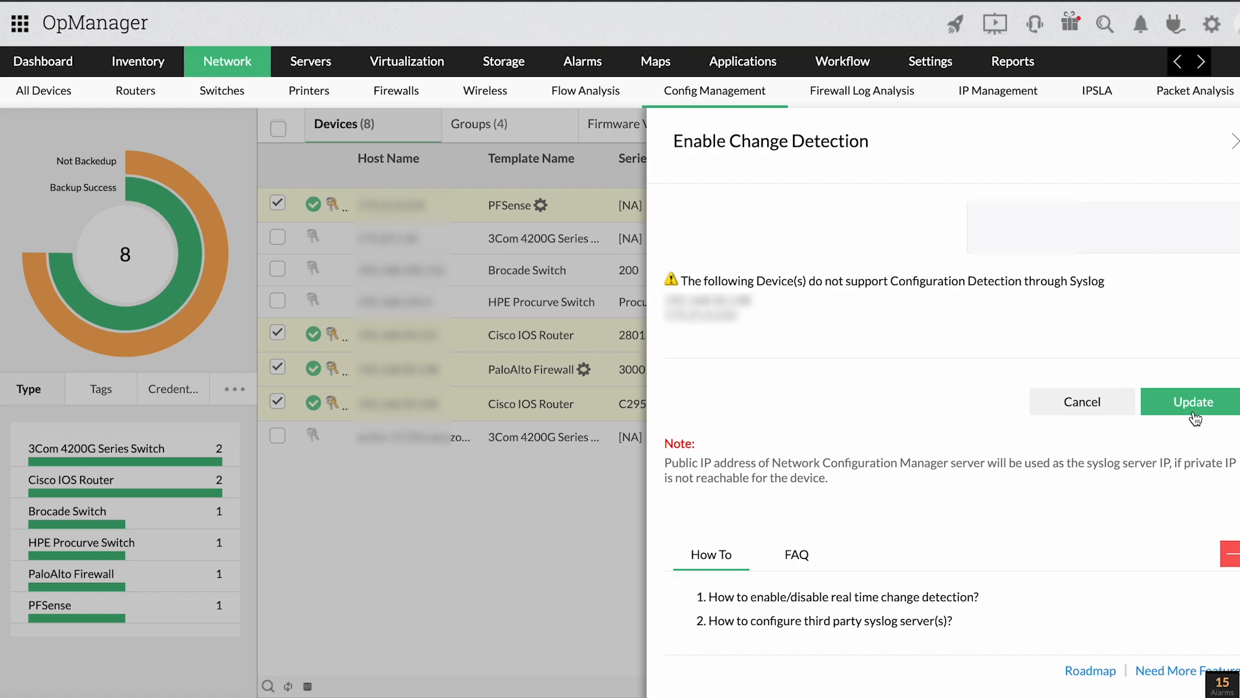
click(1194, 401)
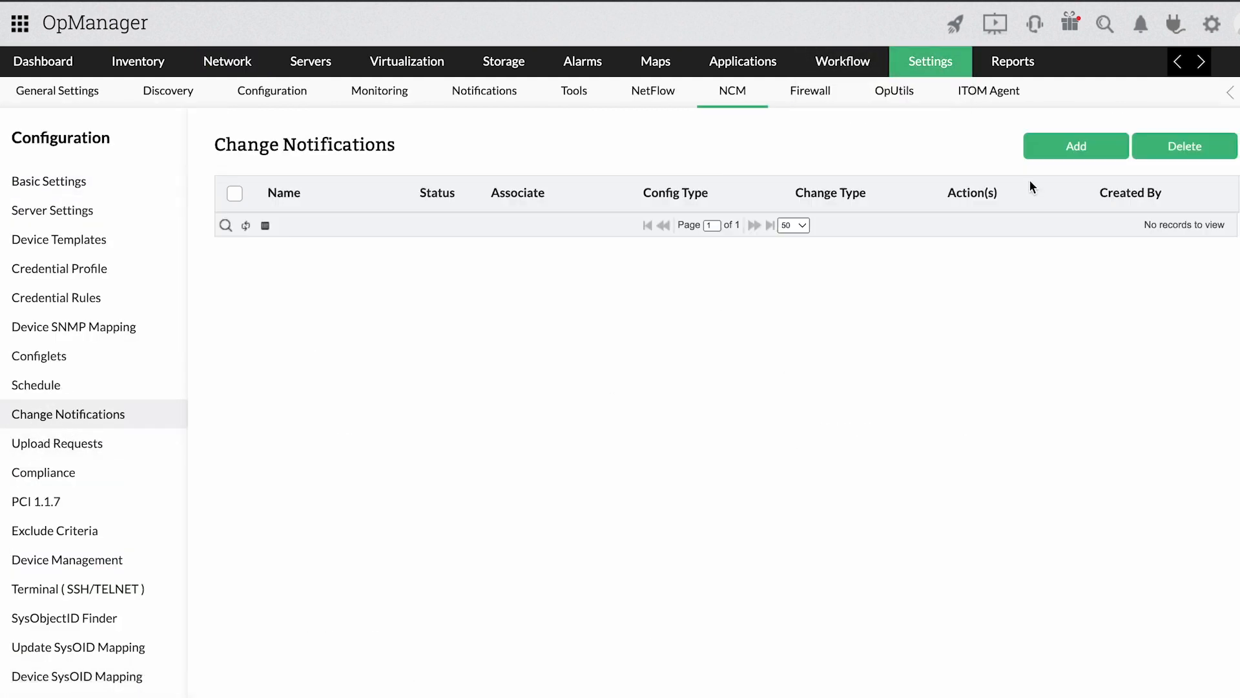
Preview adding a change notification and the BASELINE label in Label Management.
click(1075, 146)
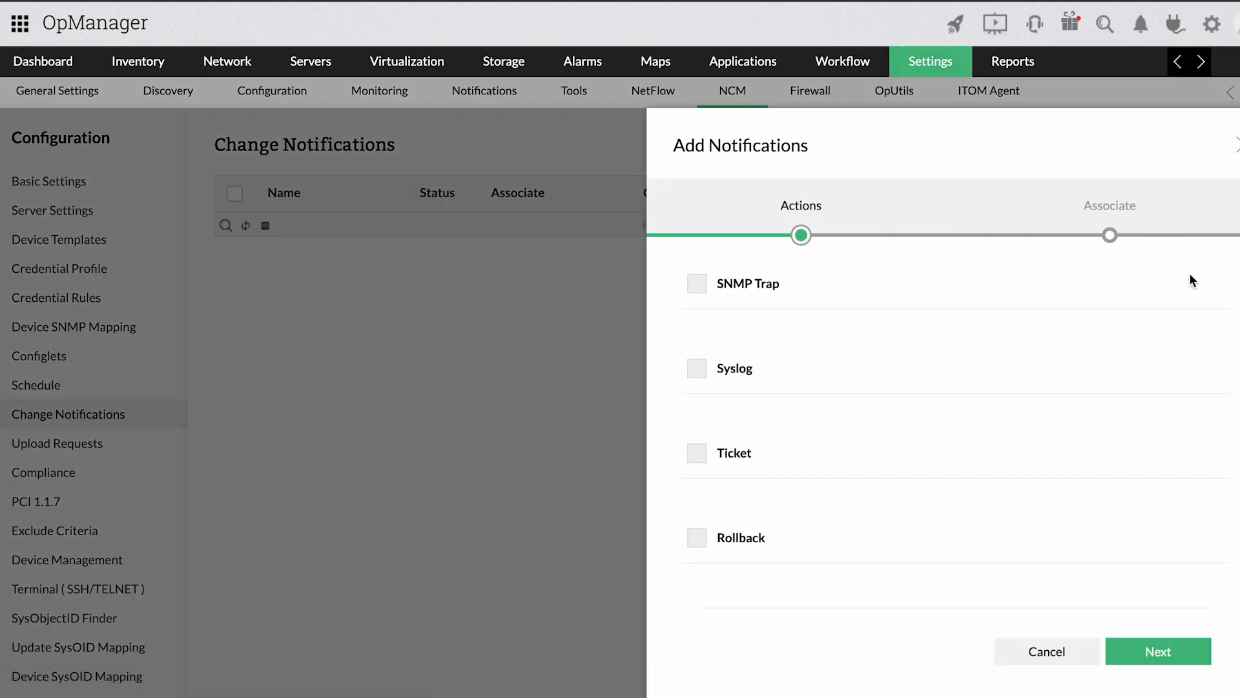
click(67, 560)
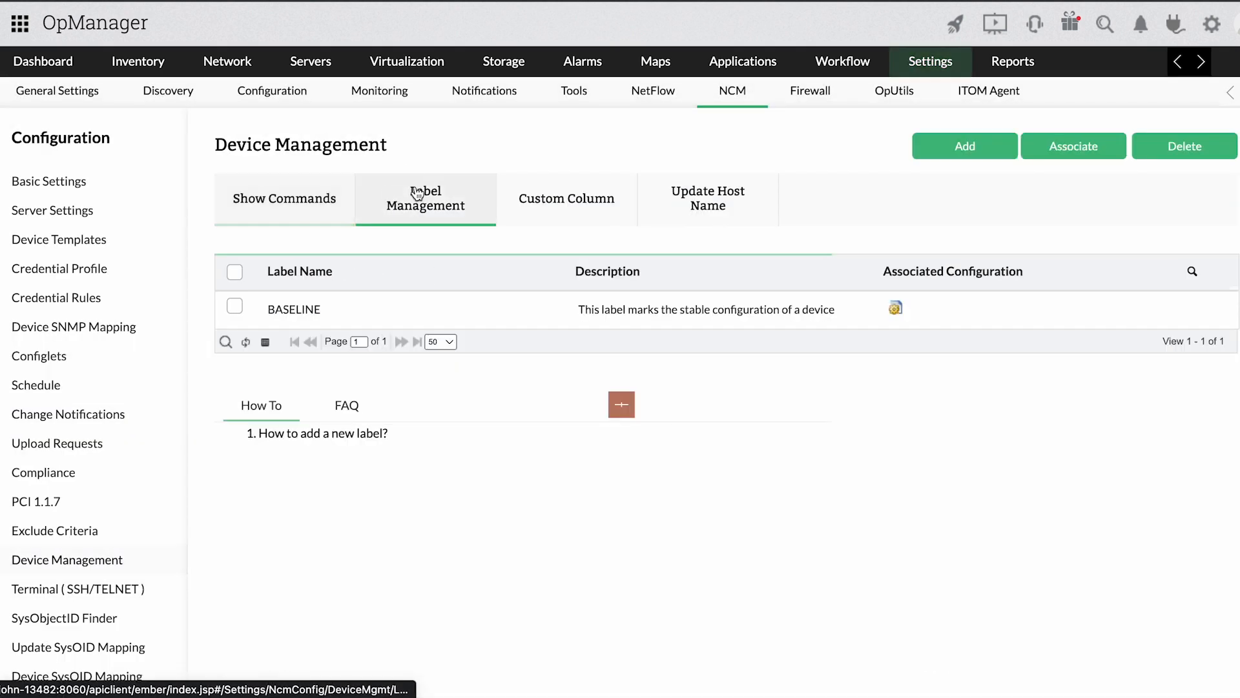
click(621, 405)
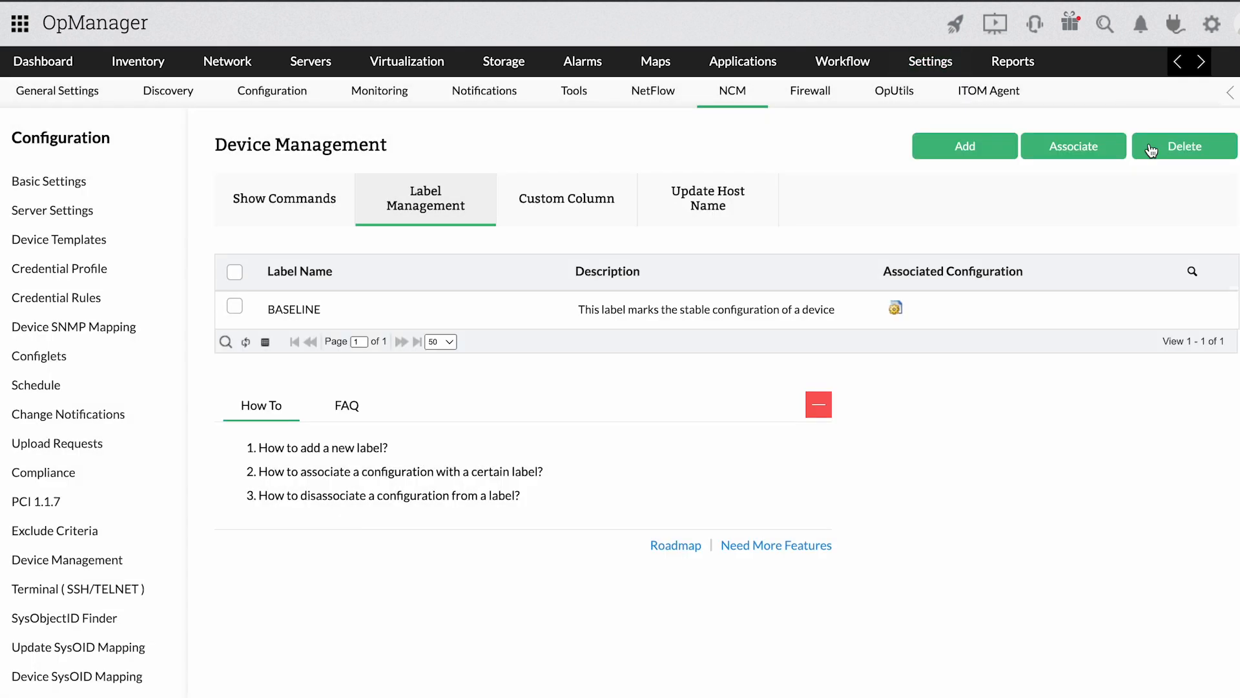
In Config Management's Config Diff View, pick the LHS and RHS devices to compare.
click(228, 61)
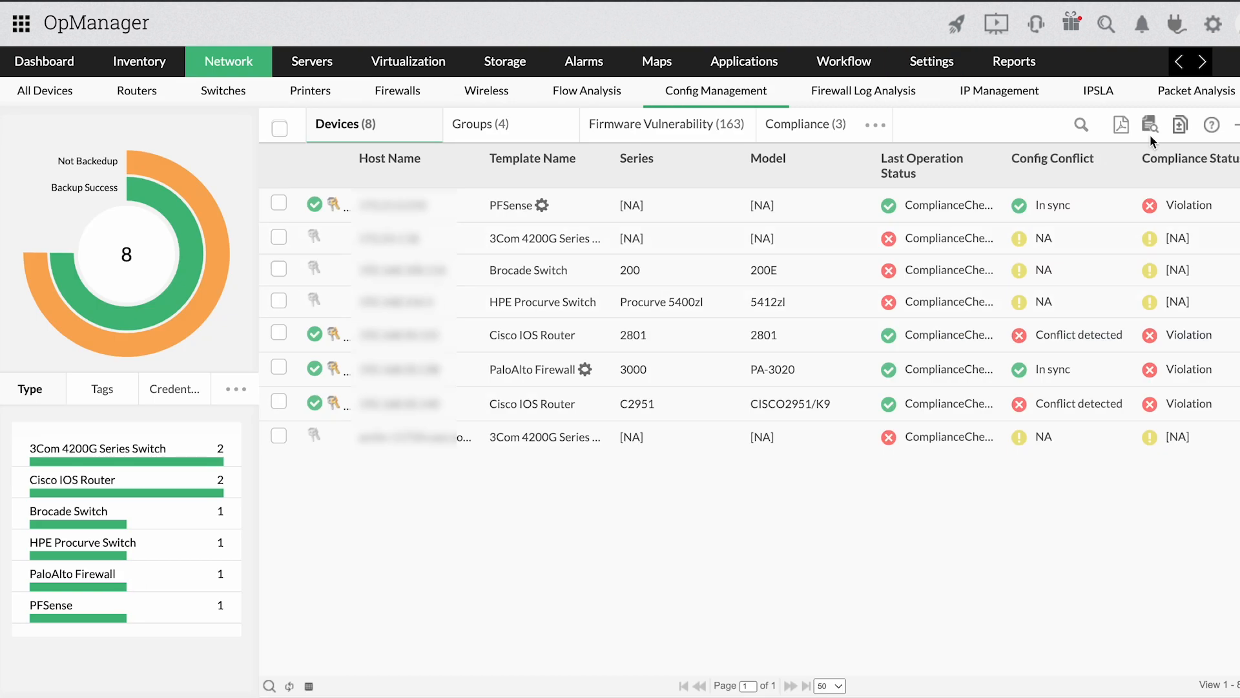
click(1149, 124)
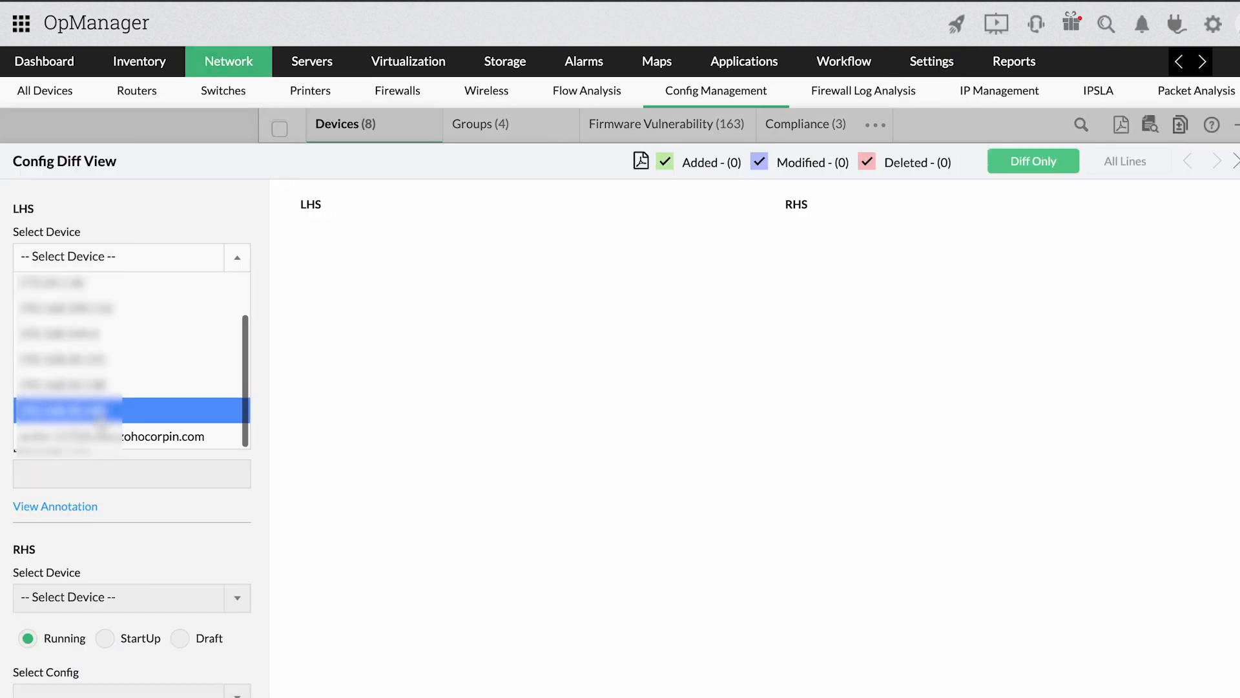
click(67, 411)
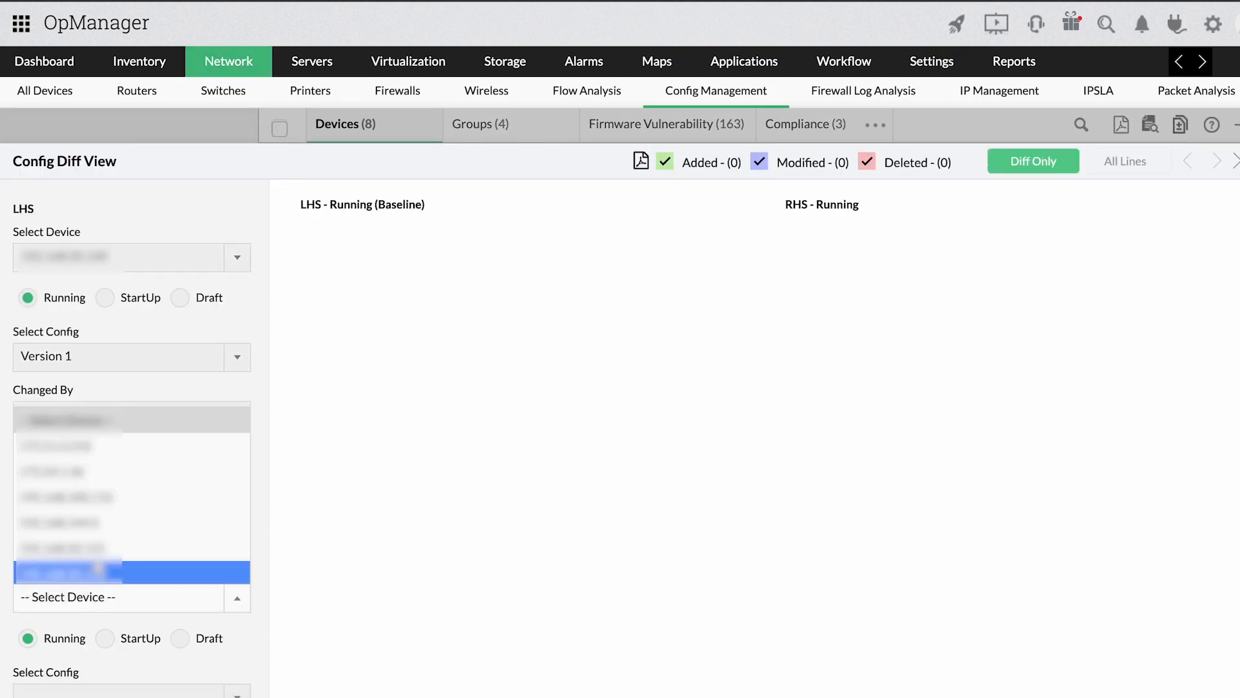
click(103, 560)
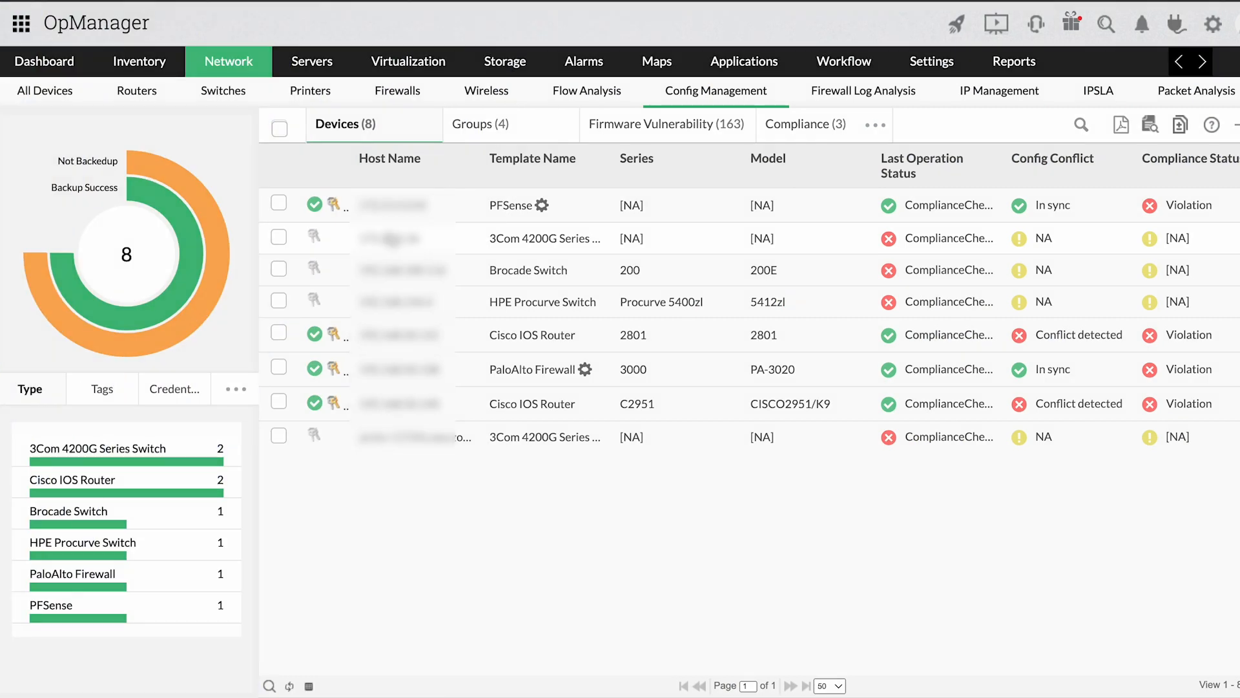
click(804, 124)
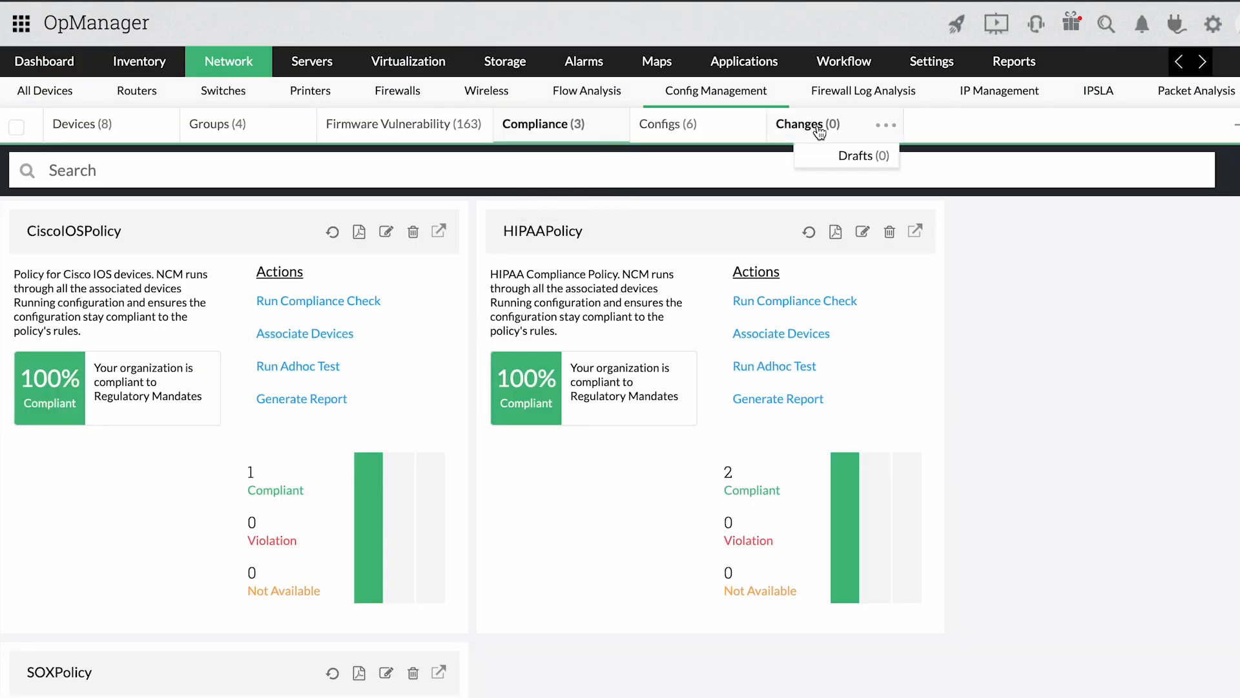
scroll(down, 3)
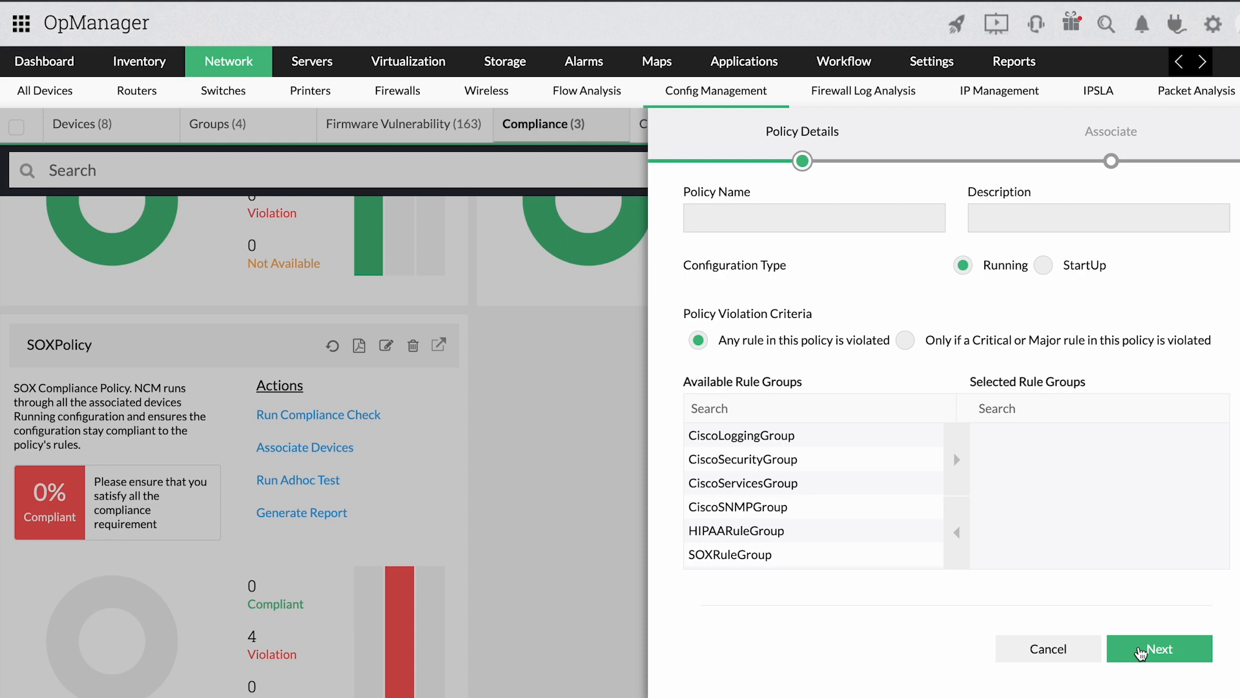
click(1160, 648)
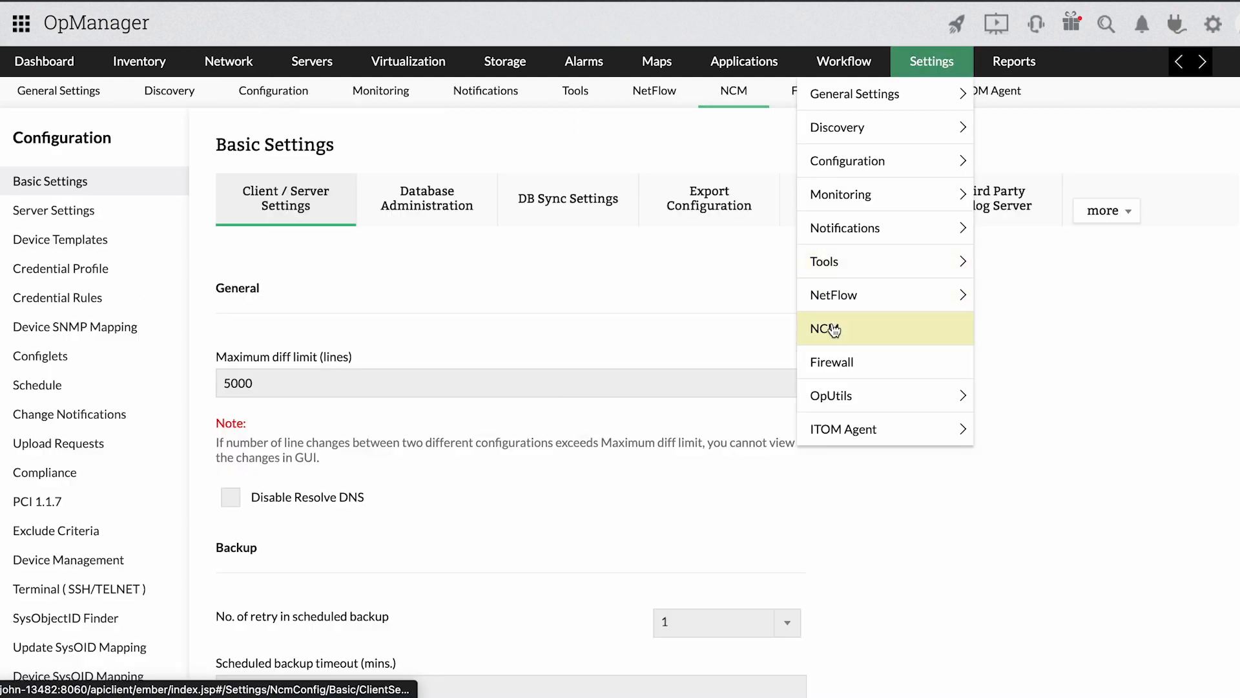
click(823, 328)
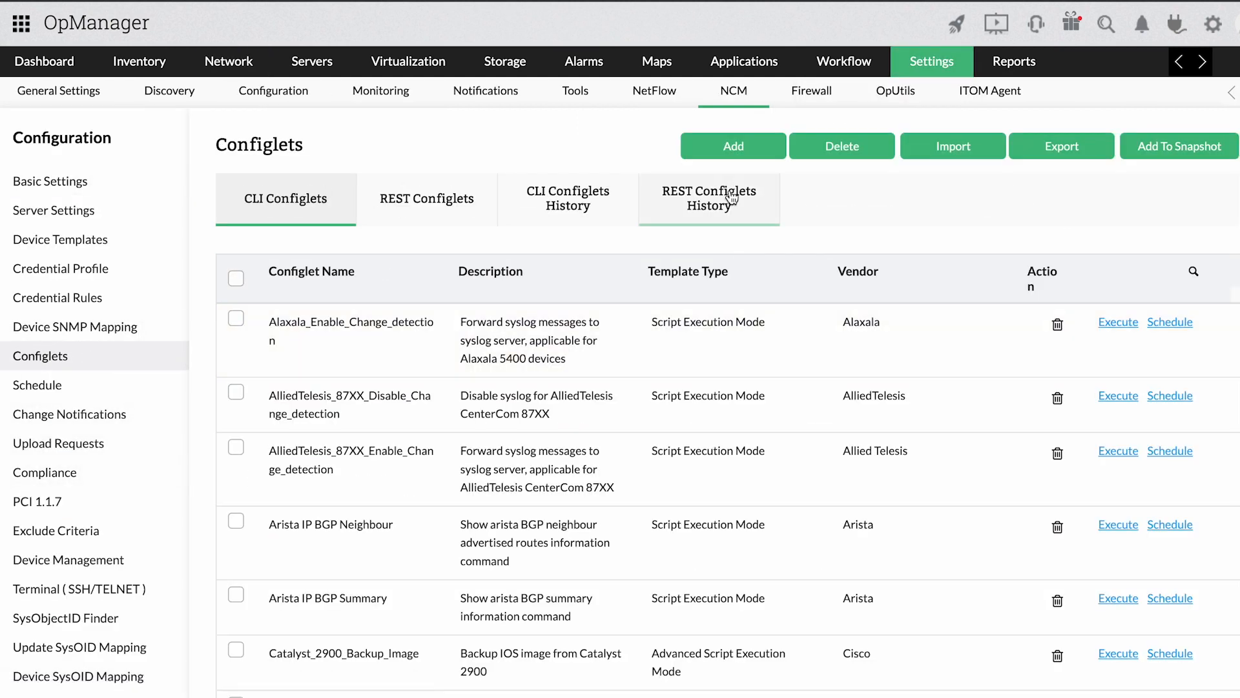
click(732, 146)
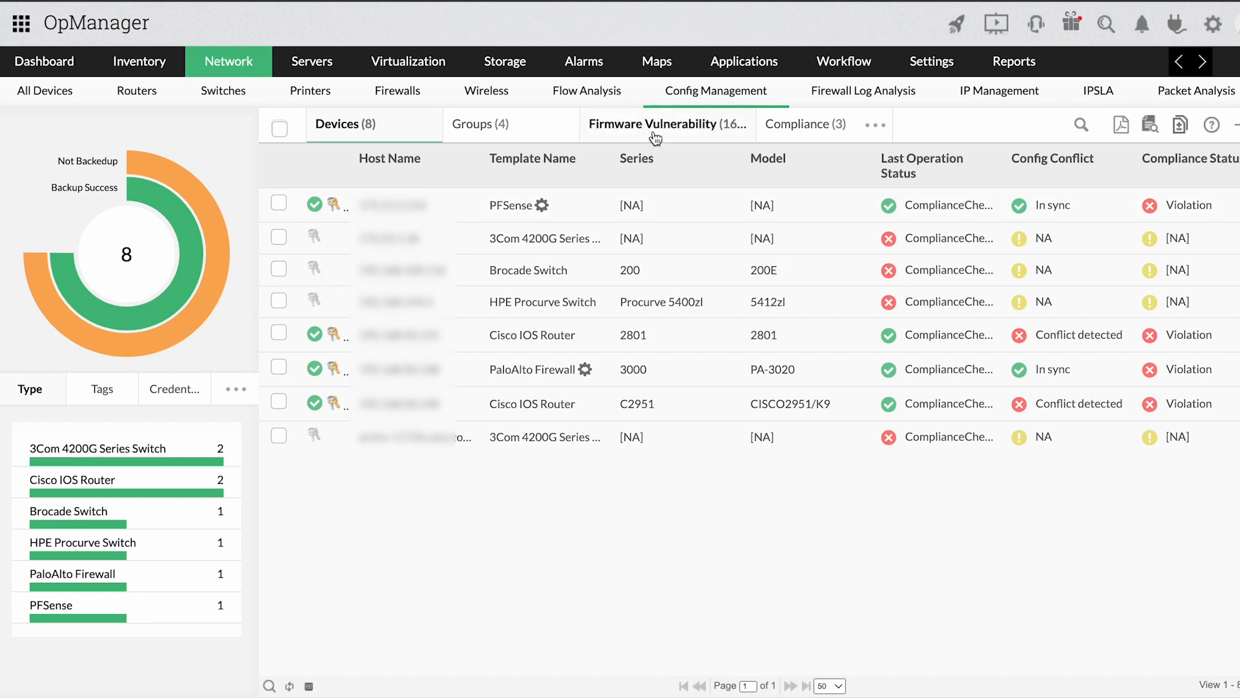
Review firmware vulnerabilities and the Request Update form, then close it and go to the NCM dashboard.
click(653, 124)
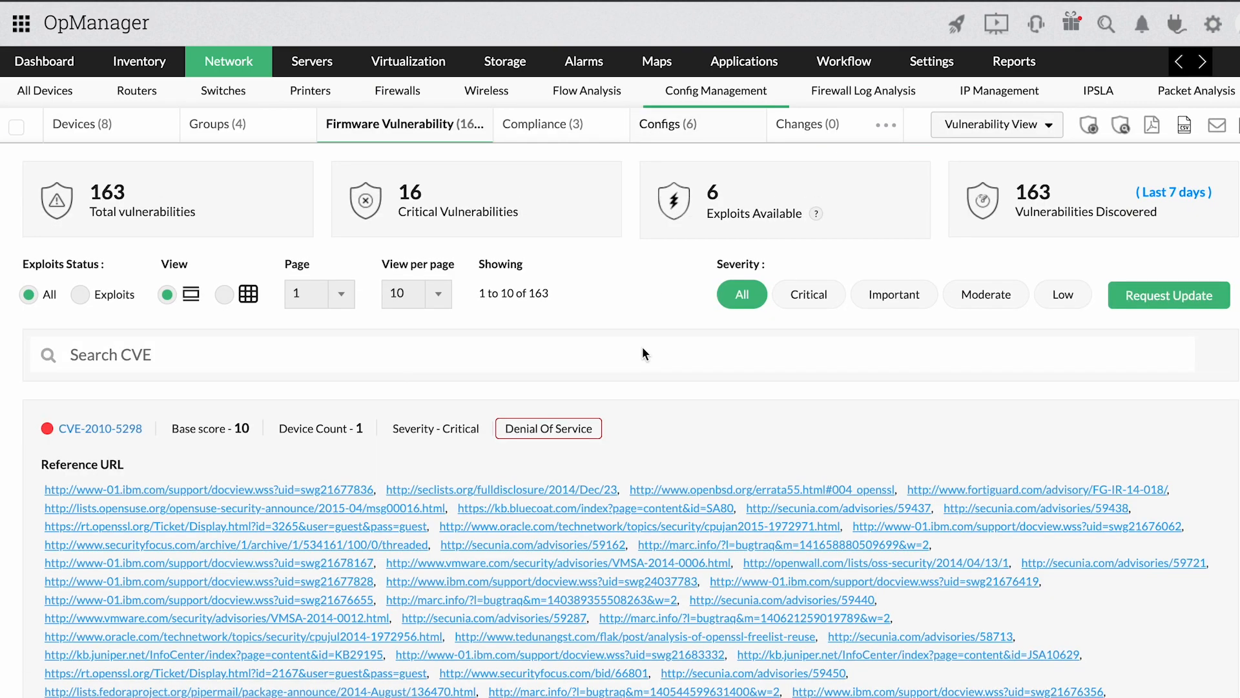
scroll(down, 3)
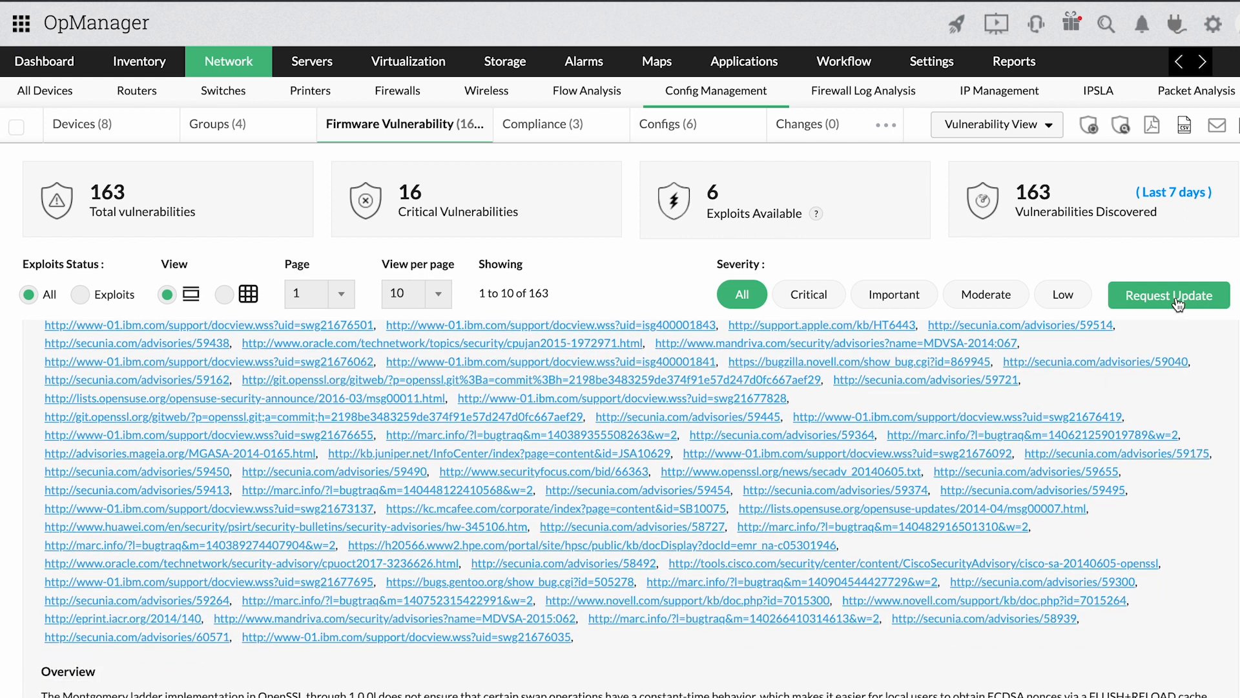
click(1168, 295)
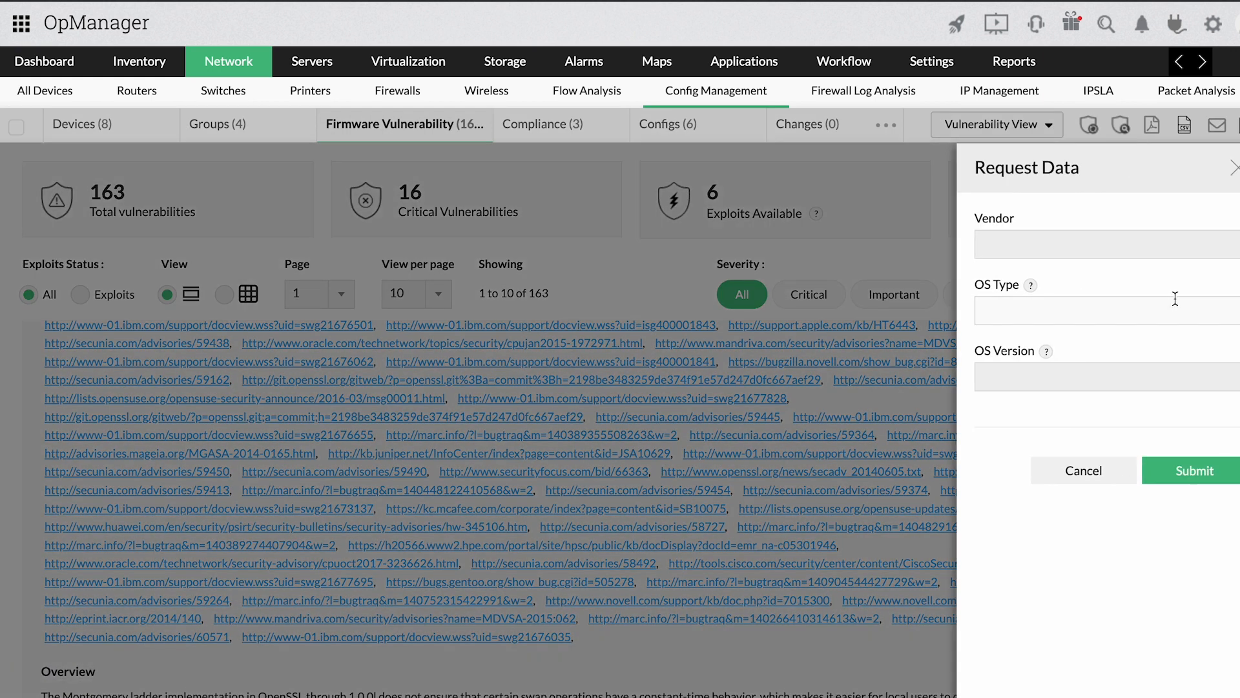
click(1104, 244)
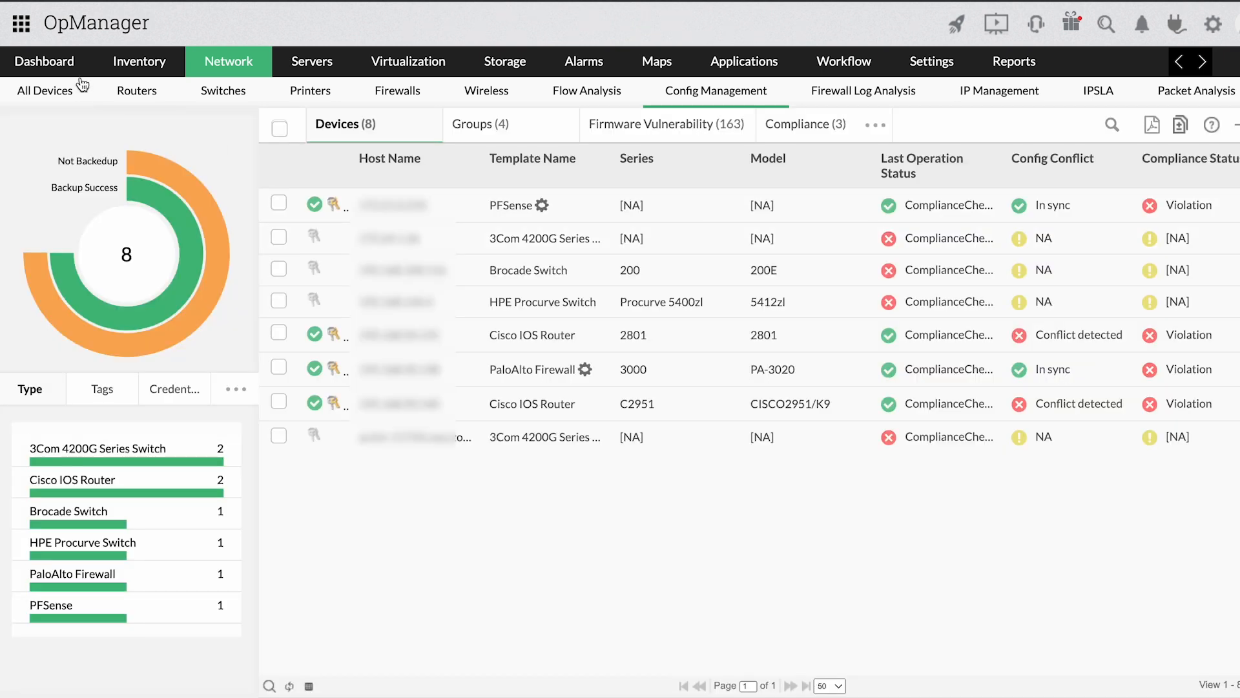
click(44, 61)
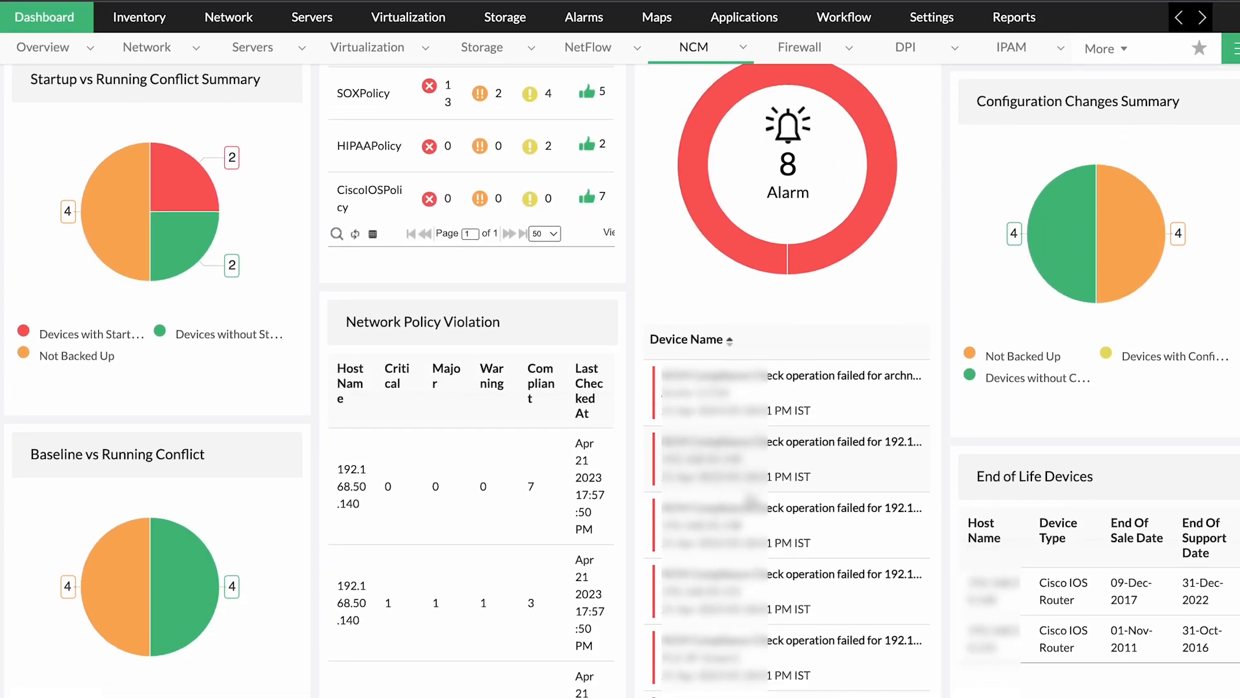
Scroll through the NCM dashboard summary widgets.
scroll(down, 3)
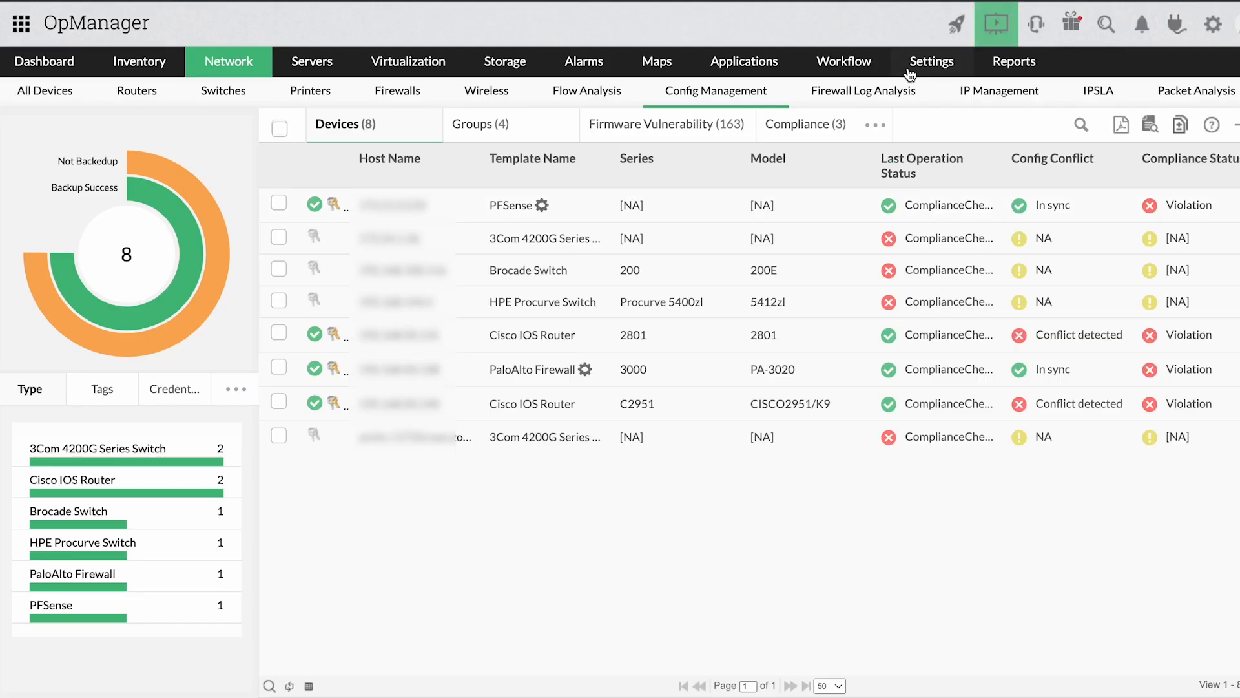
Review the NCM TFTP and SCP/SFTP server settings, then select Integration.
click(931, 60)
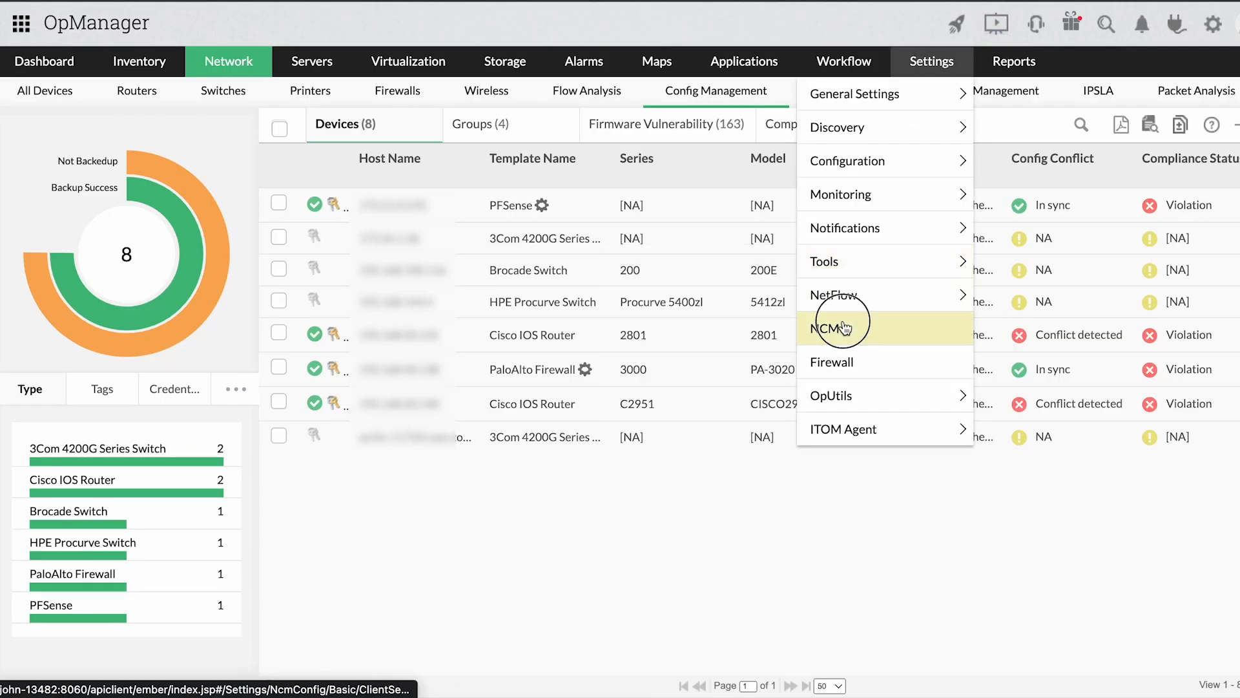
click(829, 328)
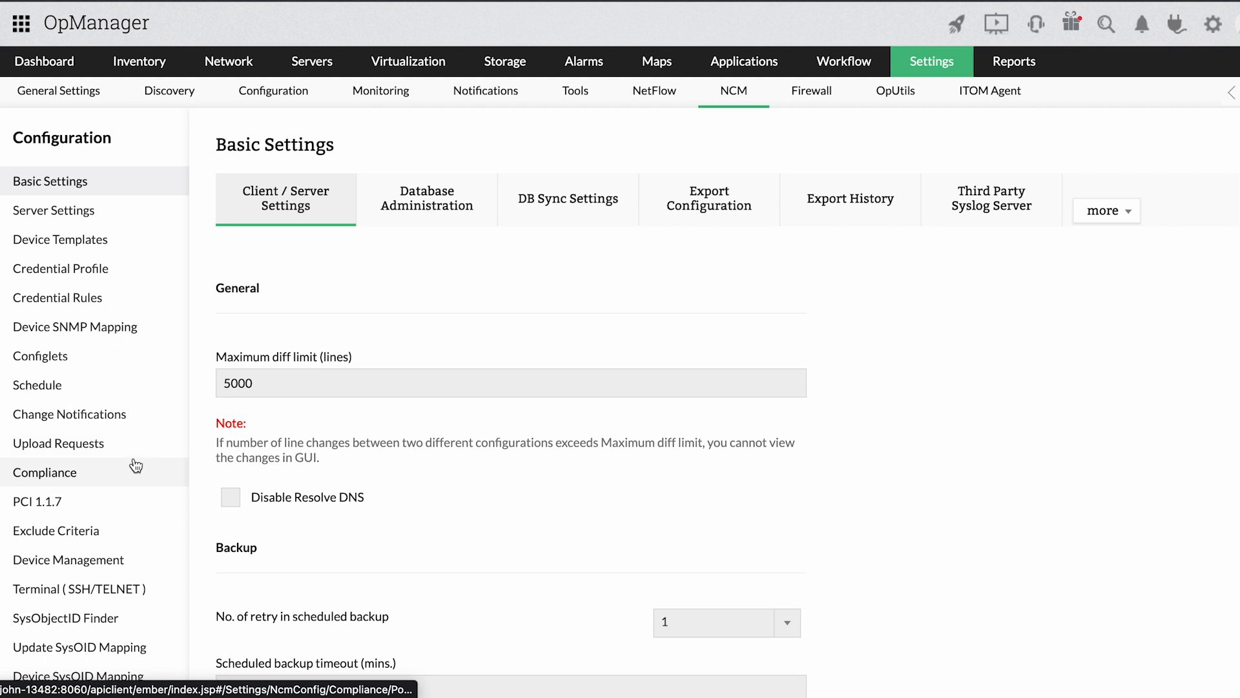
click(53, 209)
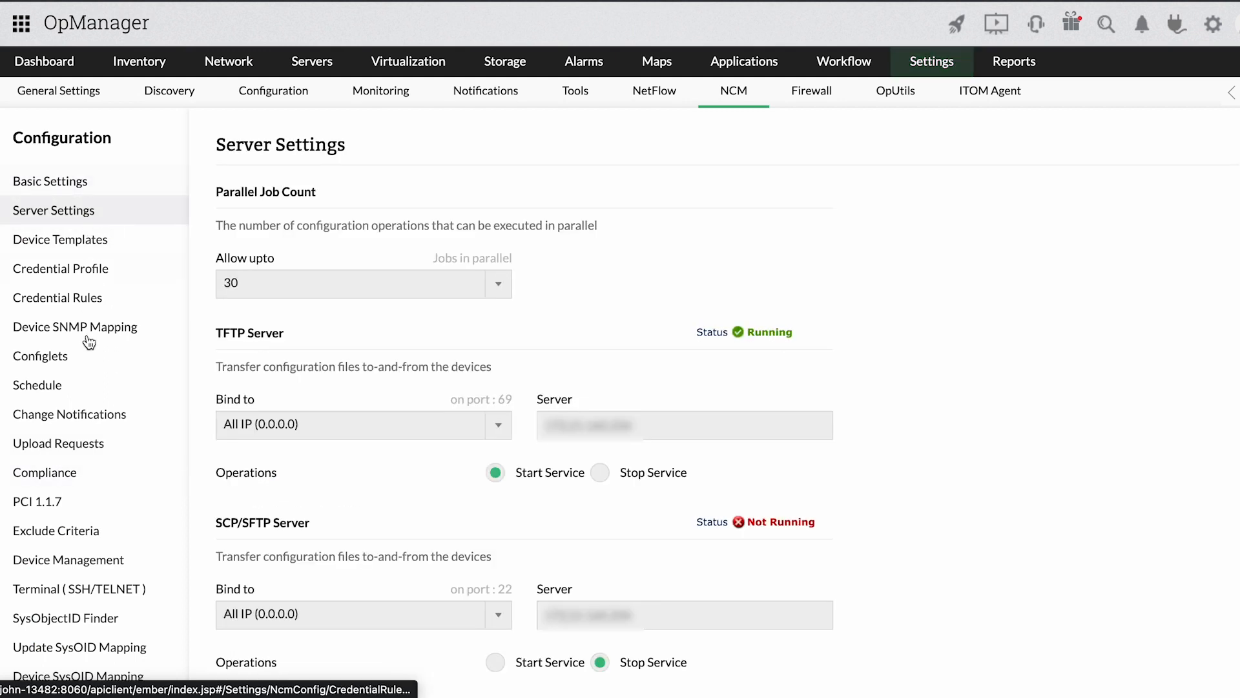
scroll(down, 3)
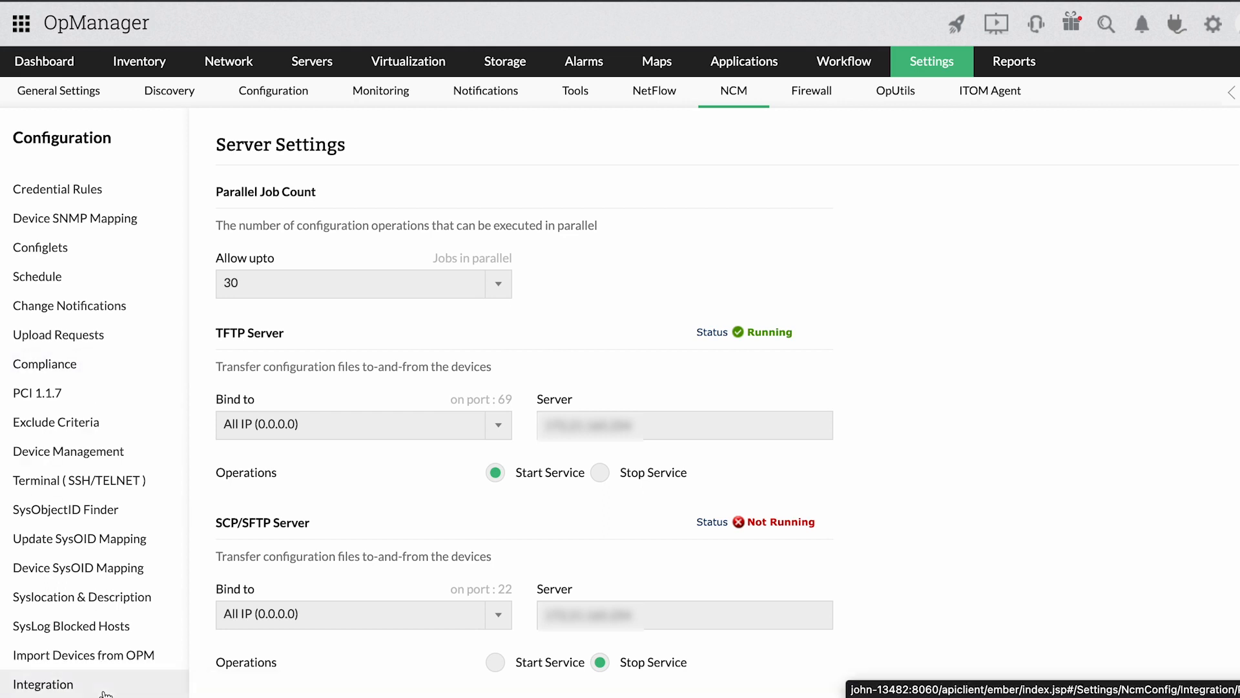
click(43, 684)
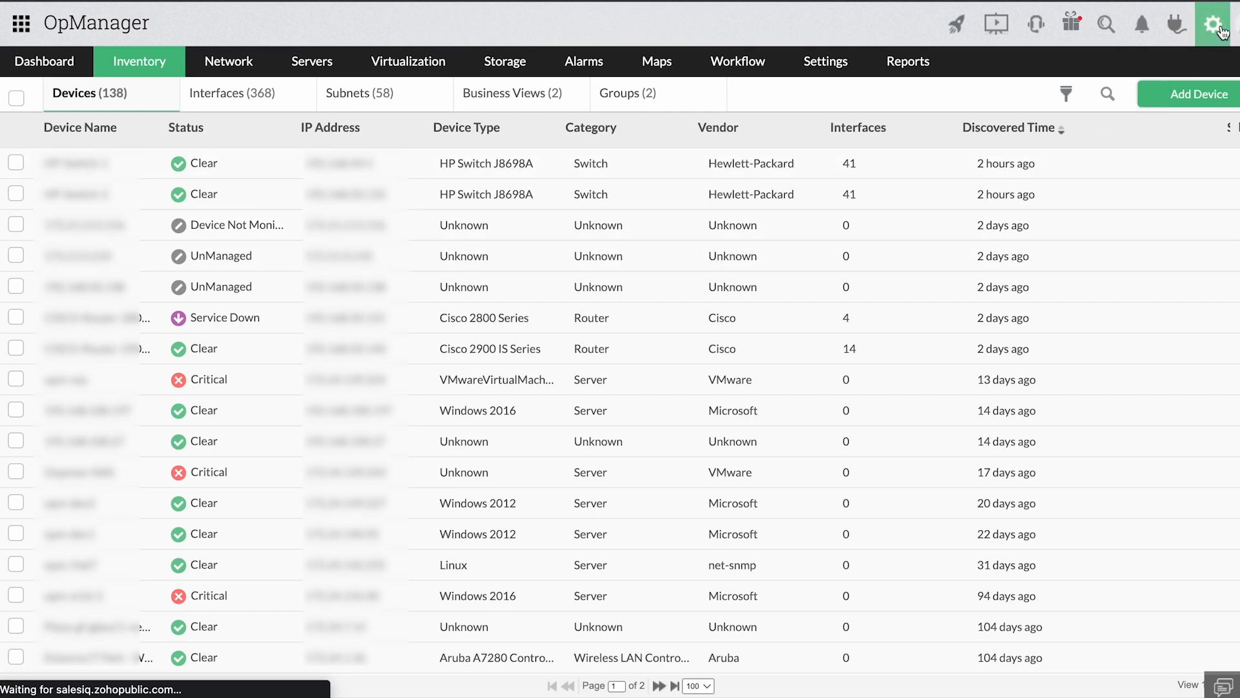
Tick Config Management (NCM) under Displayed Modules, save, and close Quick links.
click(1216, 24)
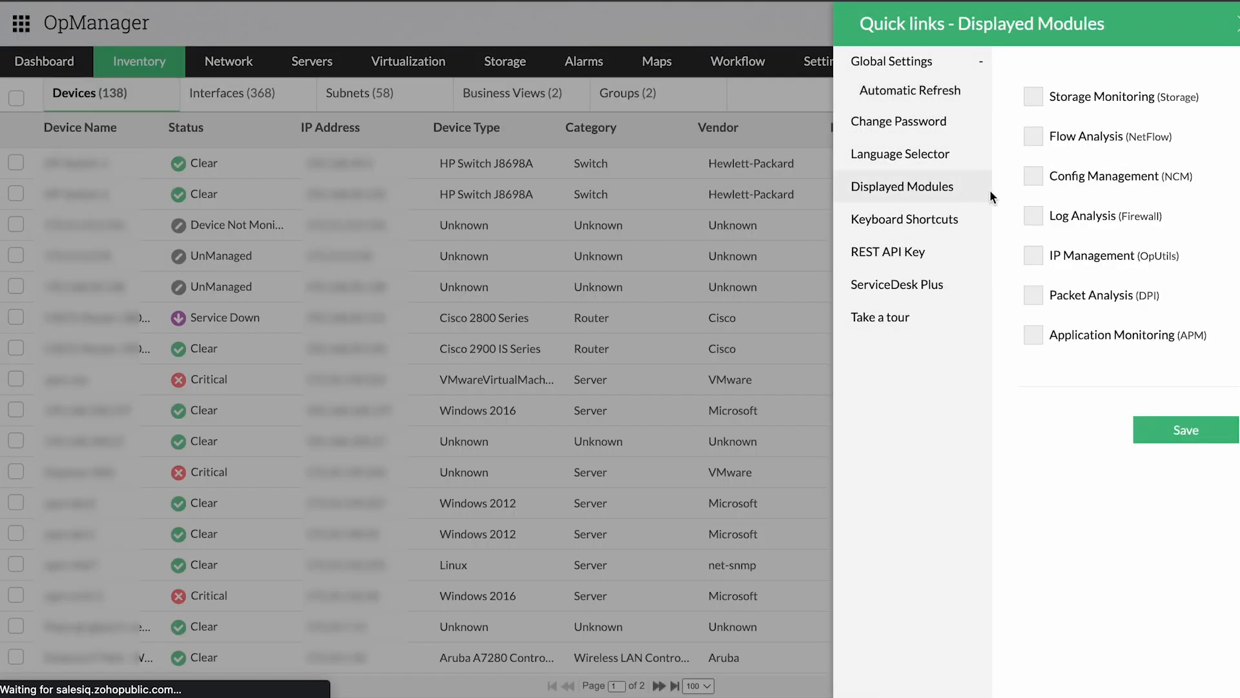
click(1033, 176)
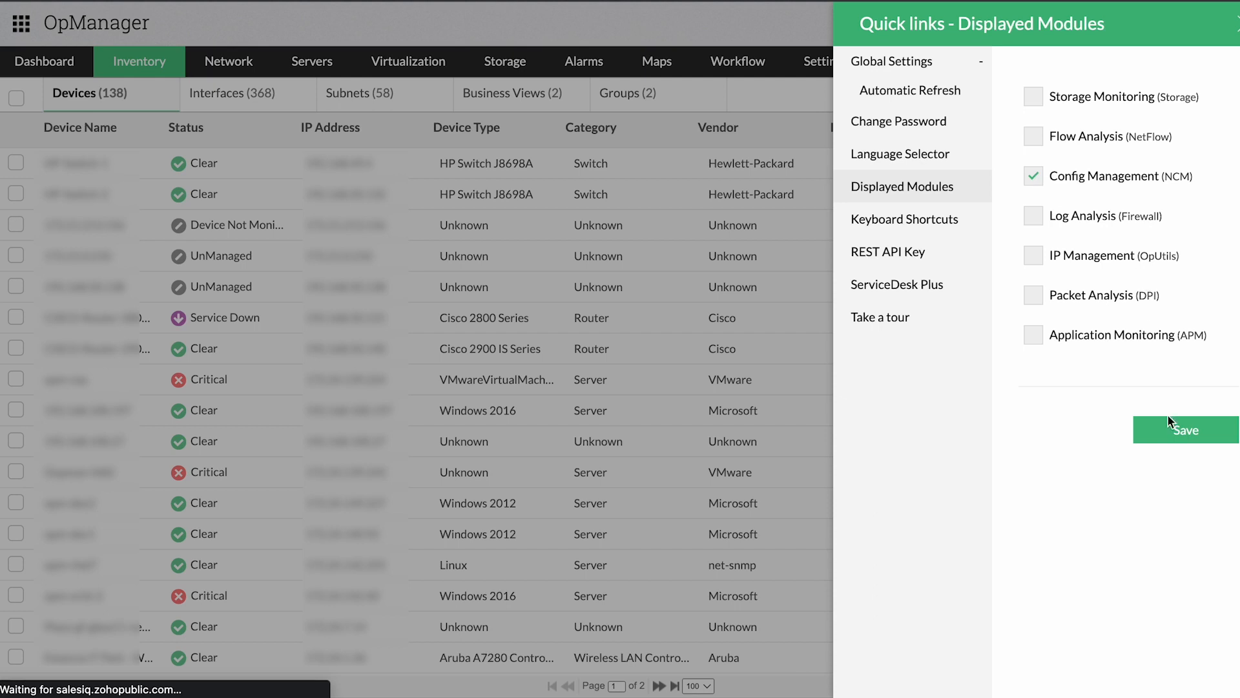
click(1184, 429)
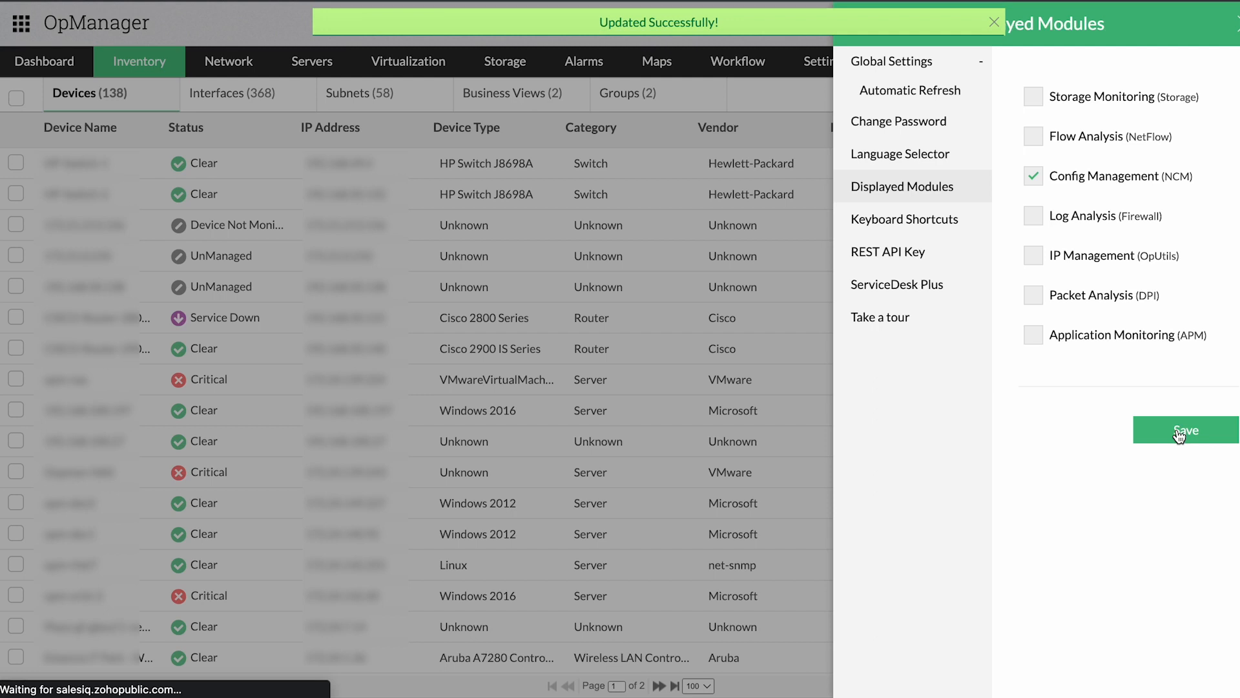
click(1185, 430)
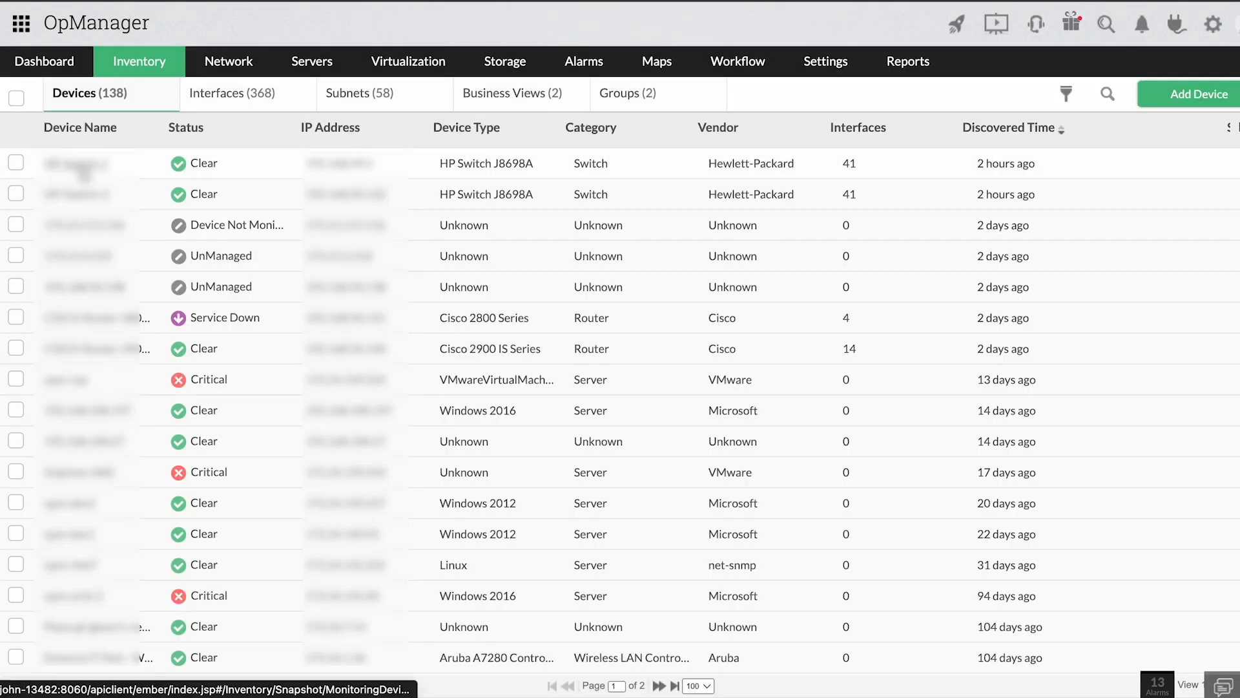
Open HP-Switch-1's NCM tab and follow the banner's 'here' link to enable NCM.
click(76, 163)
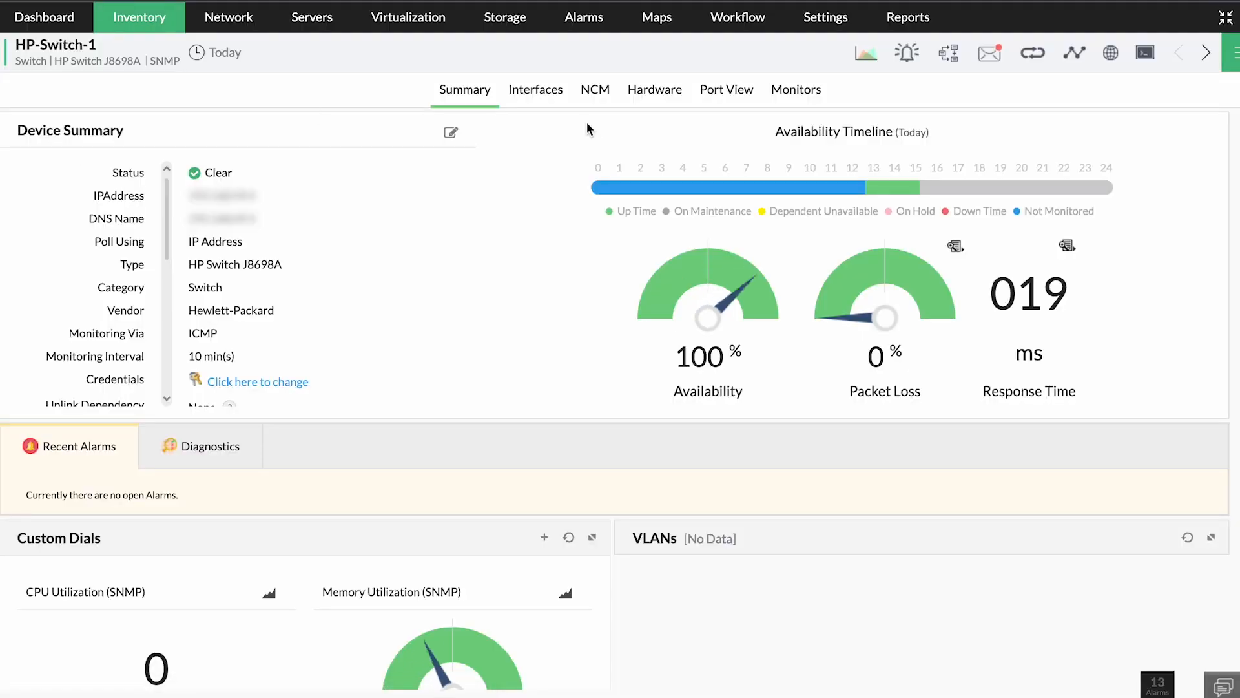
click(595, 88)
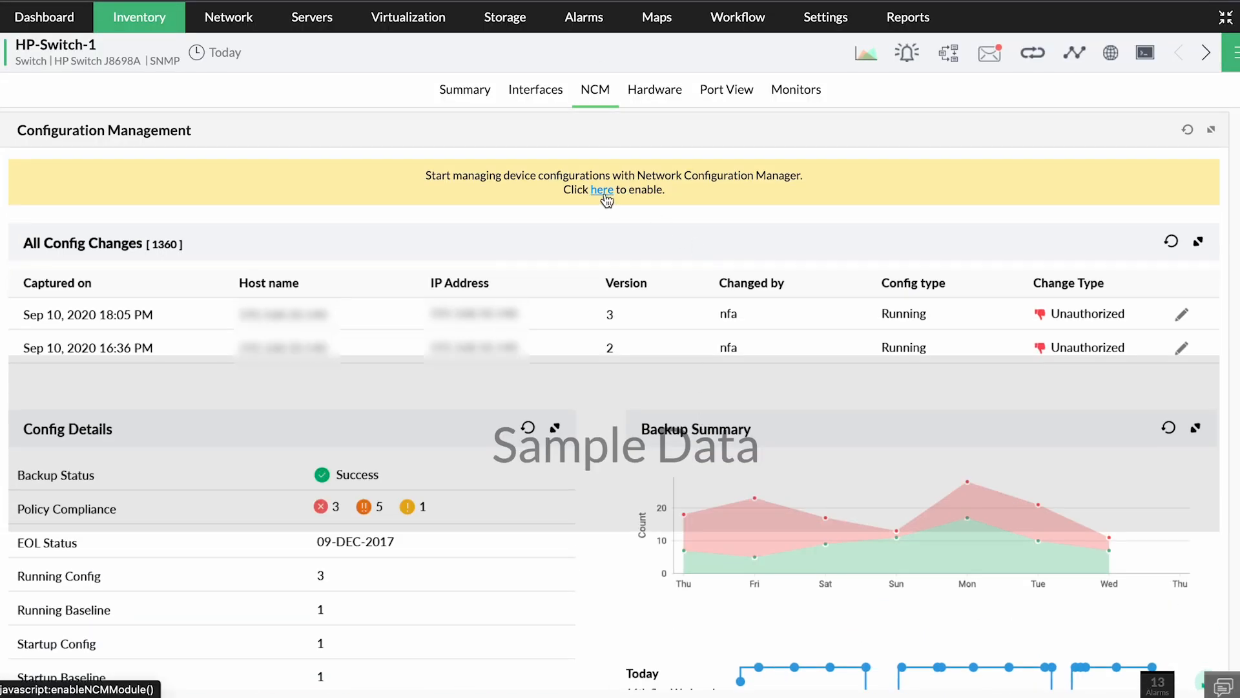
click(601, 190)
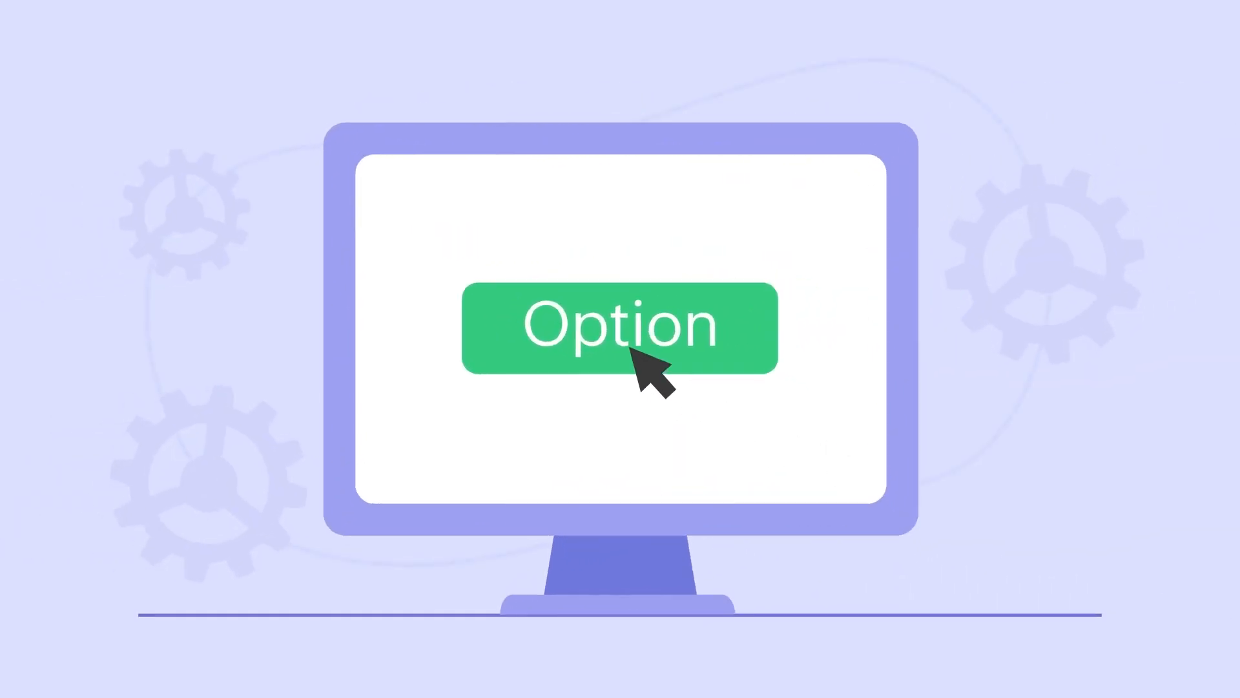
click(618, 327)
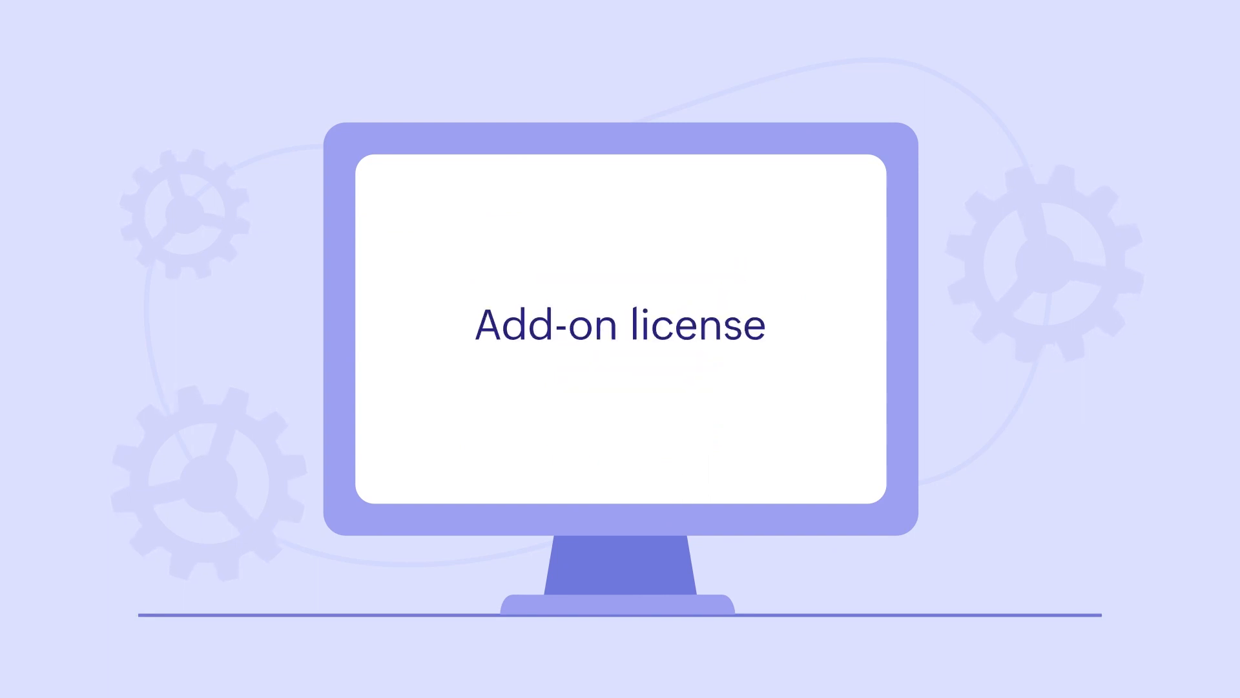